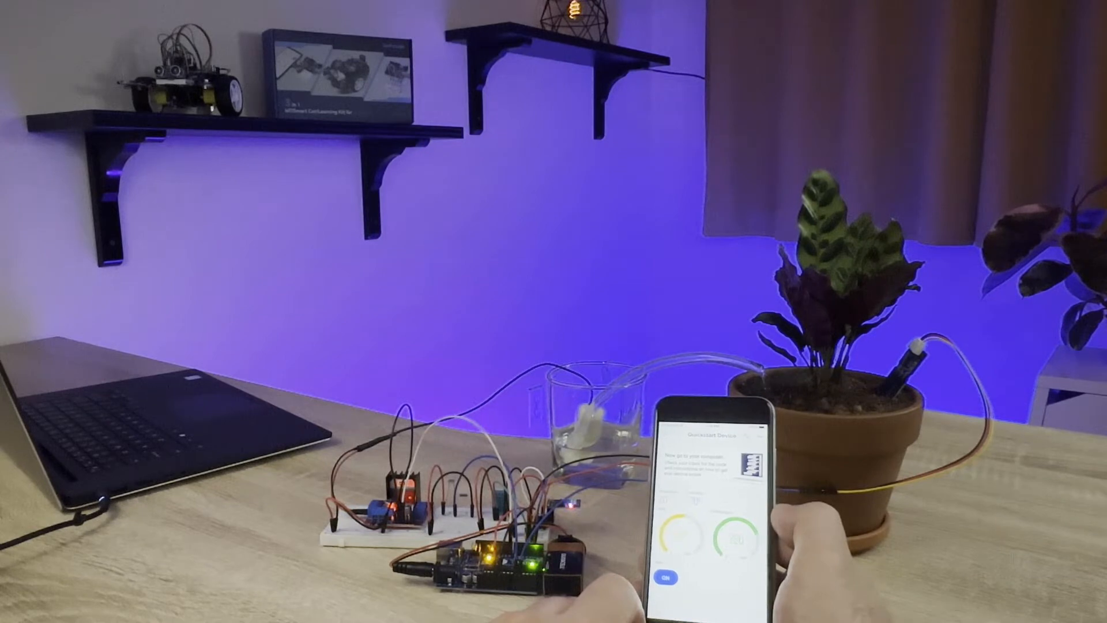
# - Review the Key_Codes code and upload it to the Uno on COM5, then bring up the serial monitor
pyautogui.click(655, 576)
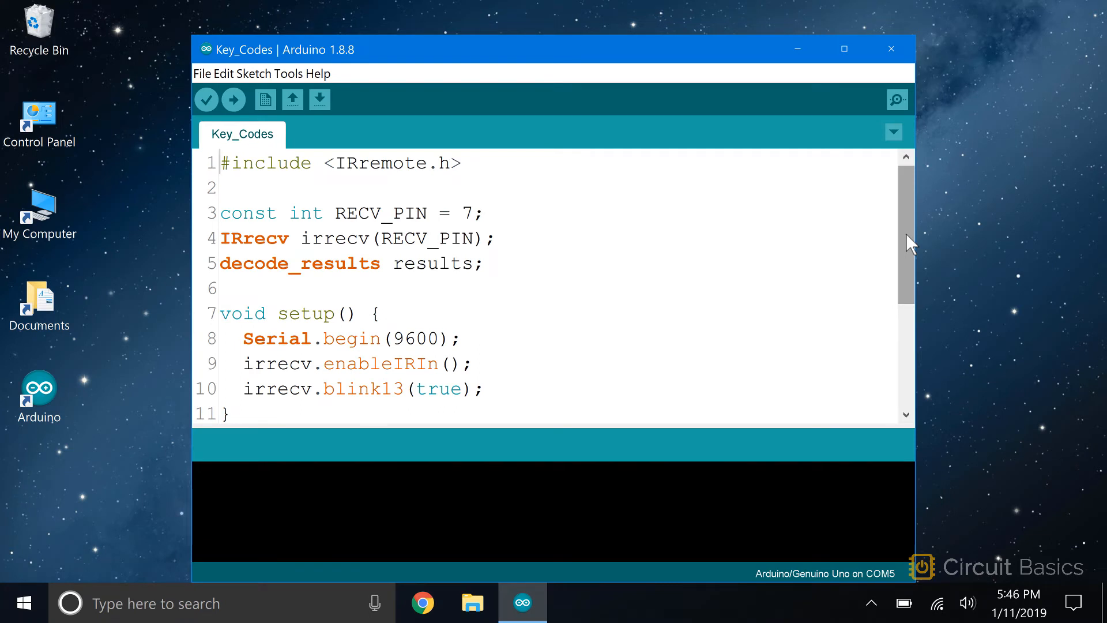
pyautogui.scroll(-3)
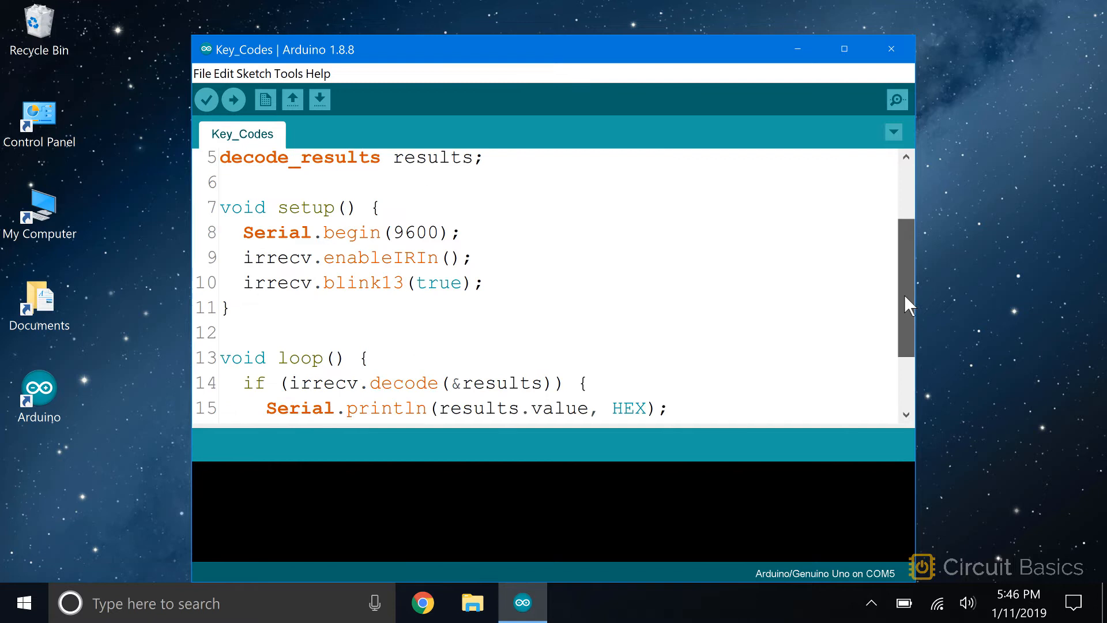
pyautogui.scroll(-3)
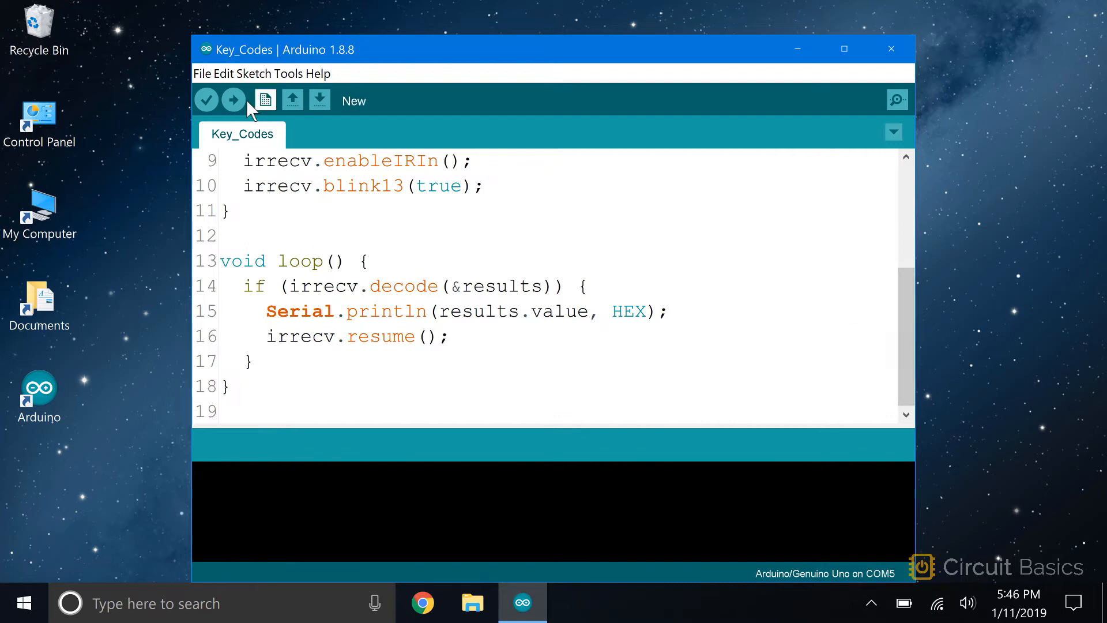
pyautogui.click(233, 99)
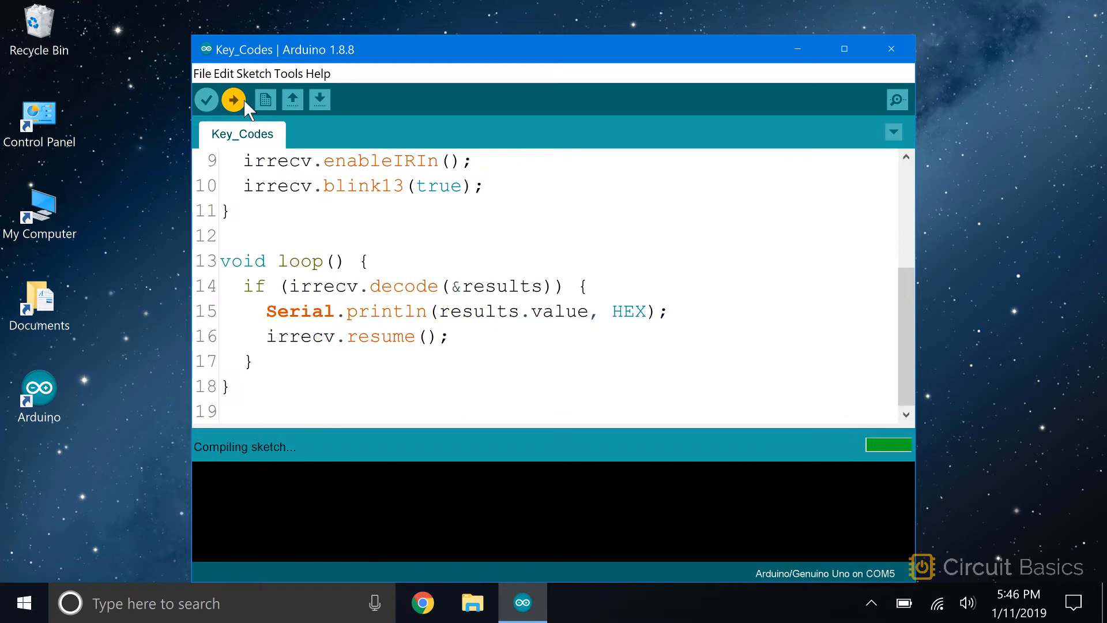
pyautogui.click(233, 99)
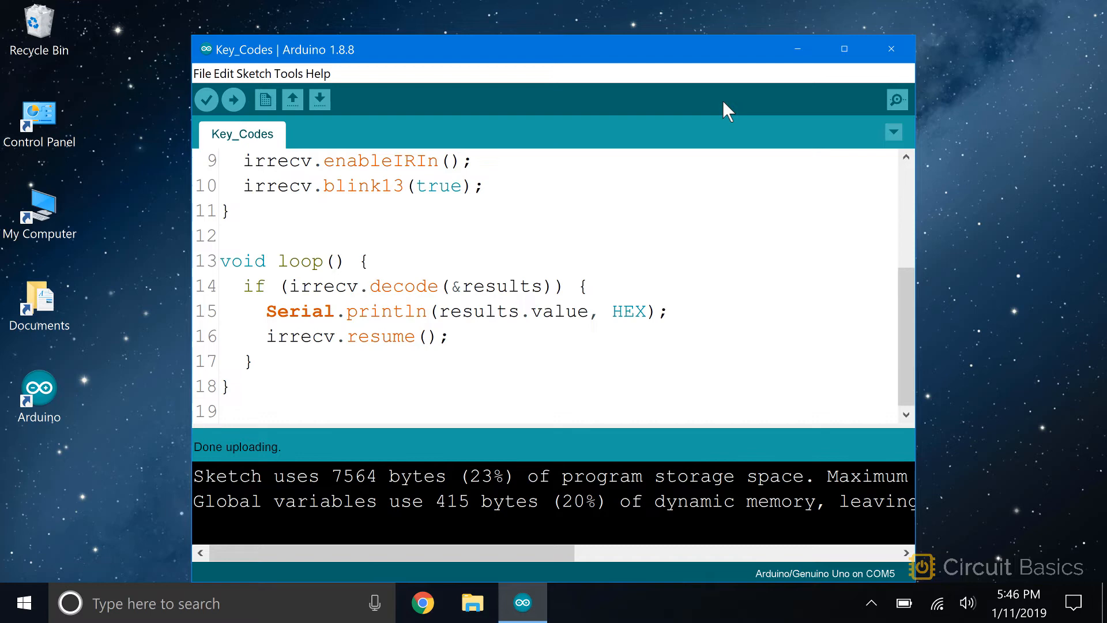
pyautogui.click(897, 99)
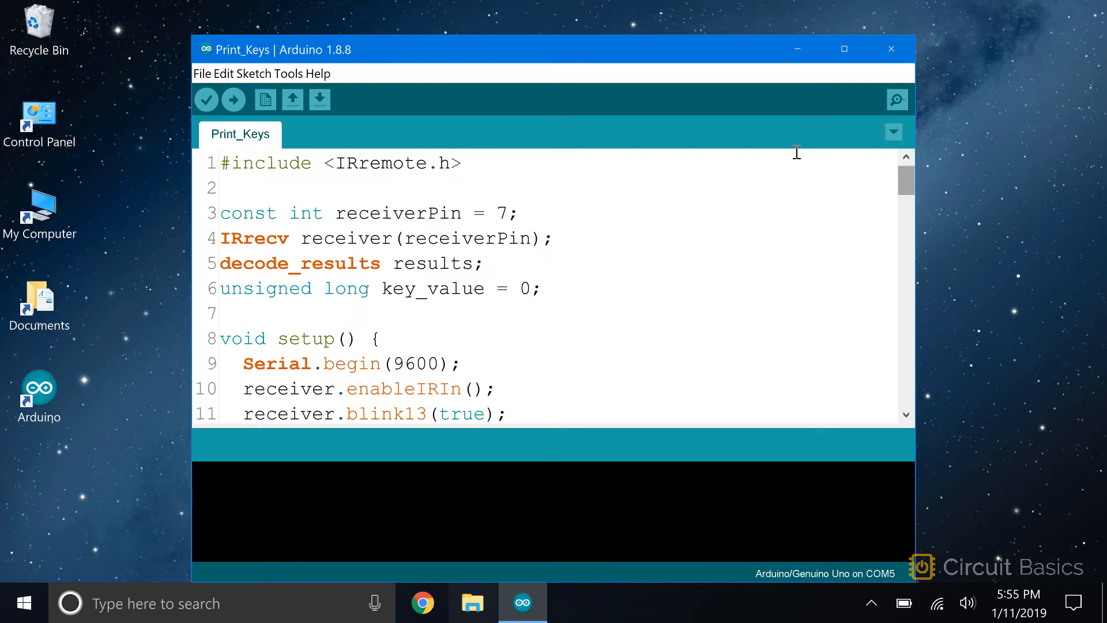
# - Upload Print_Keys to the Uno on COM5 and bring up the empty serial monitor
pyautogui.click(233, 98)
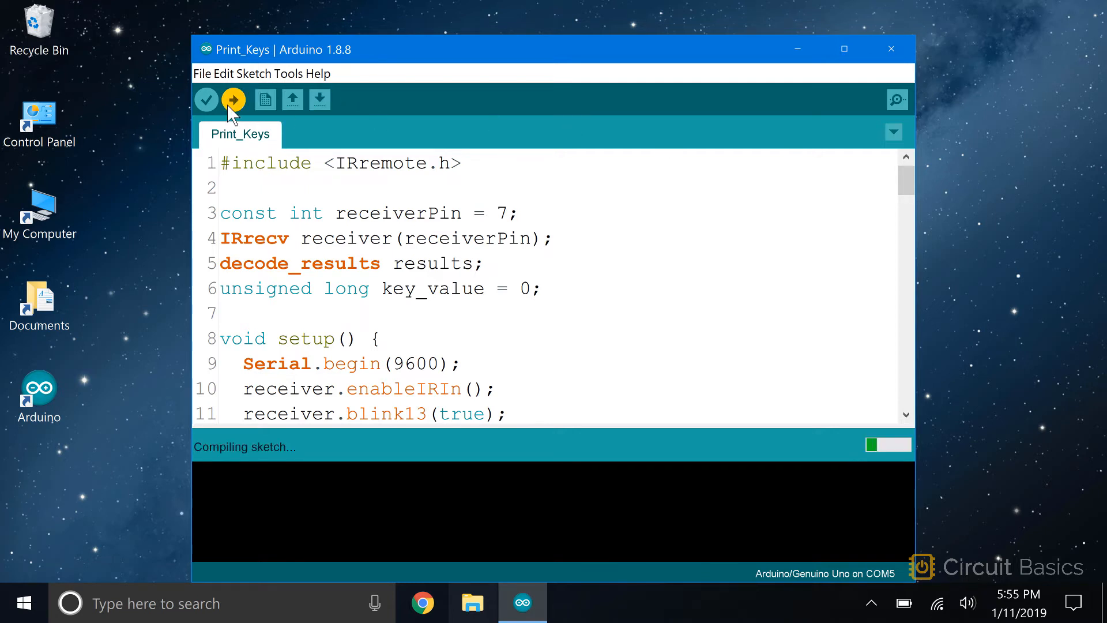
pyautogui.click(233, 99)
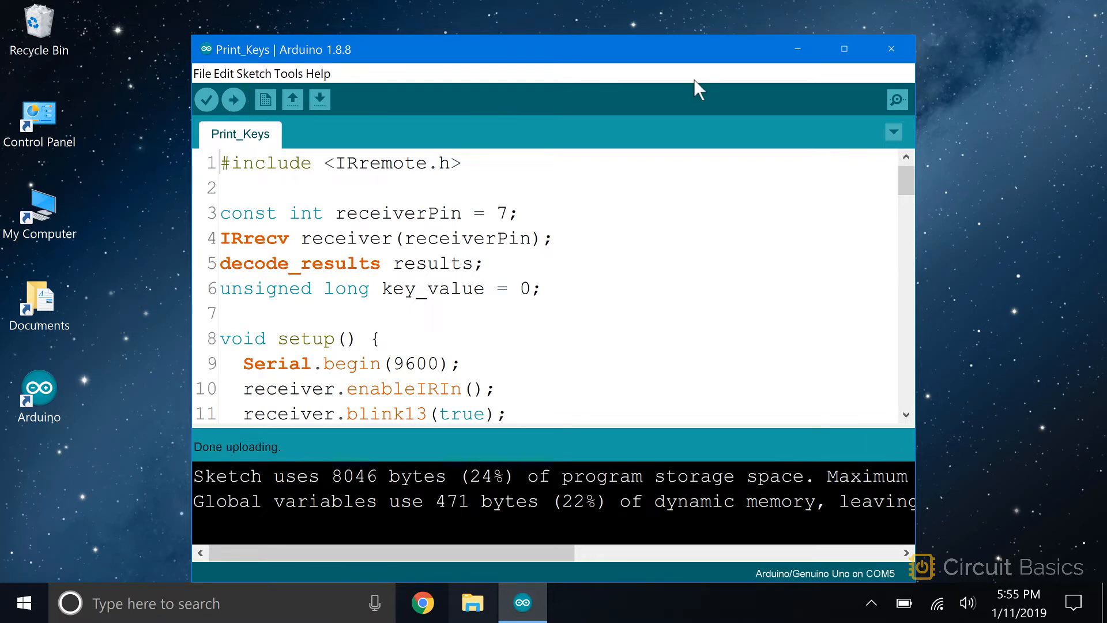
pyautogui.click(896, 99)
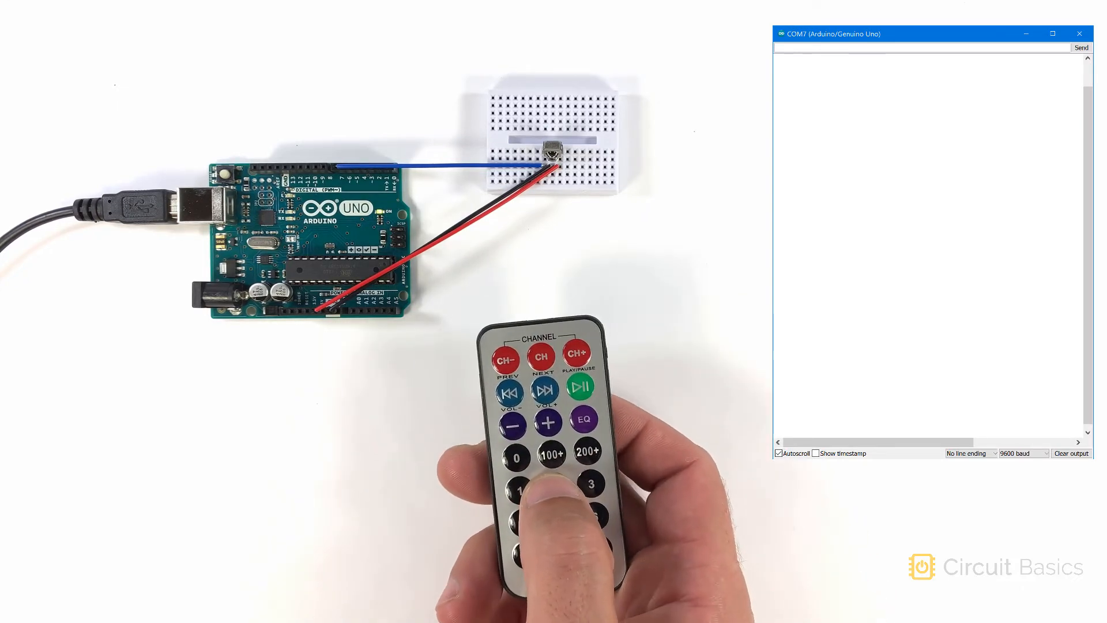
# - Watch remote presses print key names 2, 5, 4 and 200+ in the serial monitor
pyautogui.click(556, 483)
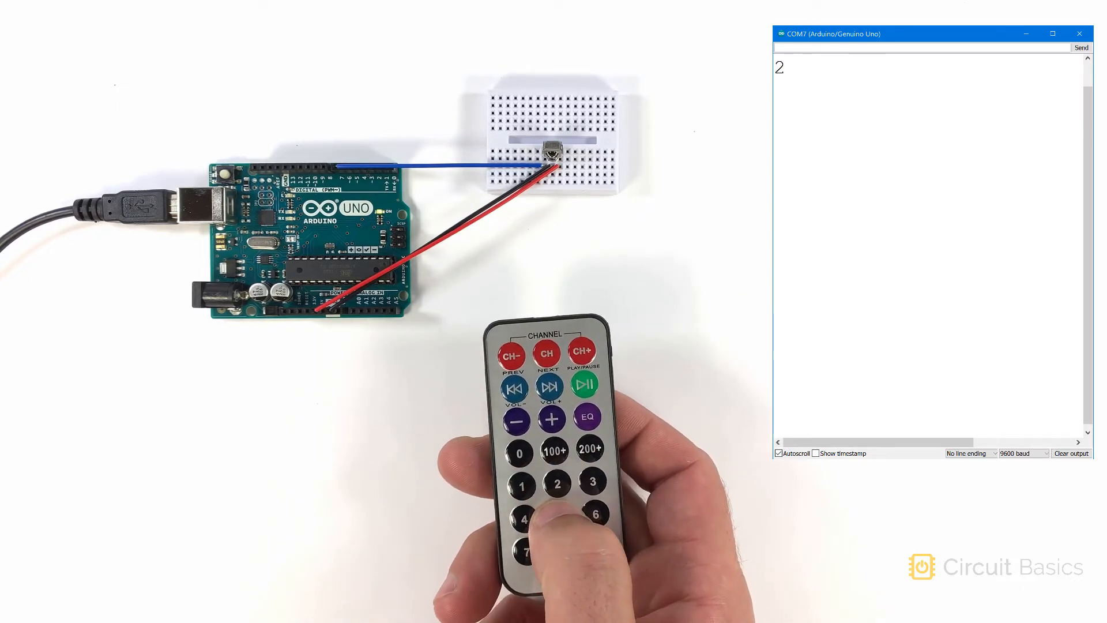
pyautogui.click(563, 524)
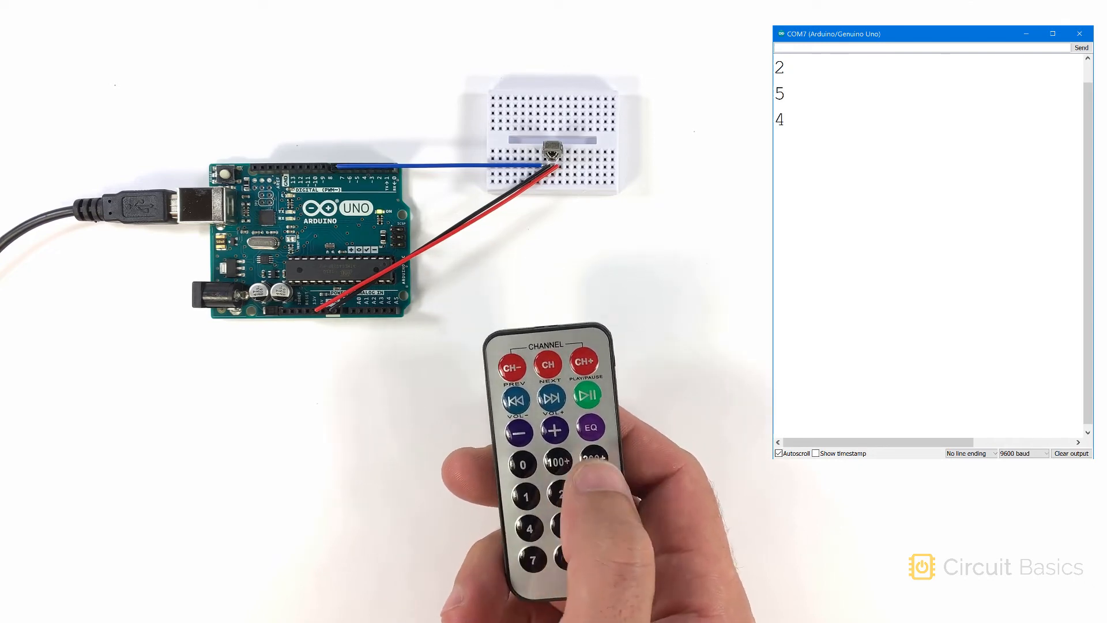
pyautogui.click(562, 463)
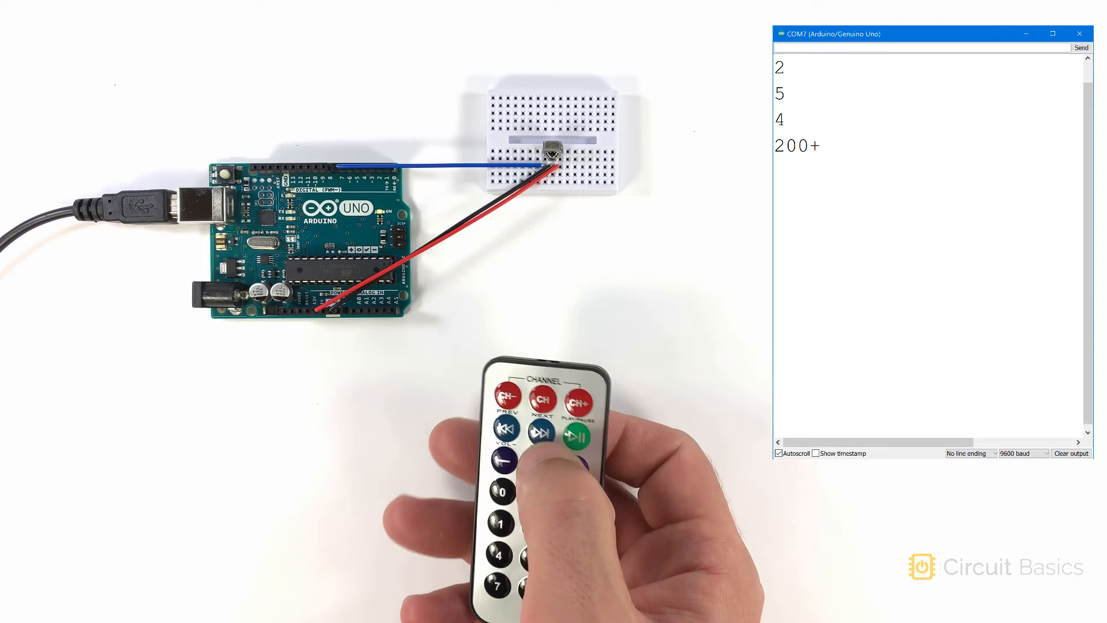
pyautogui.click(547, 400)
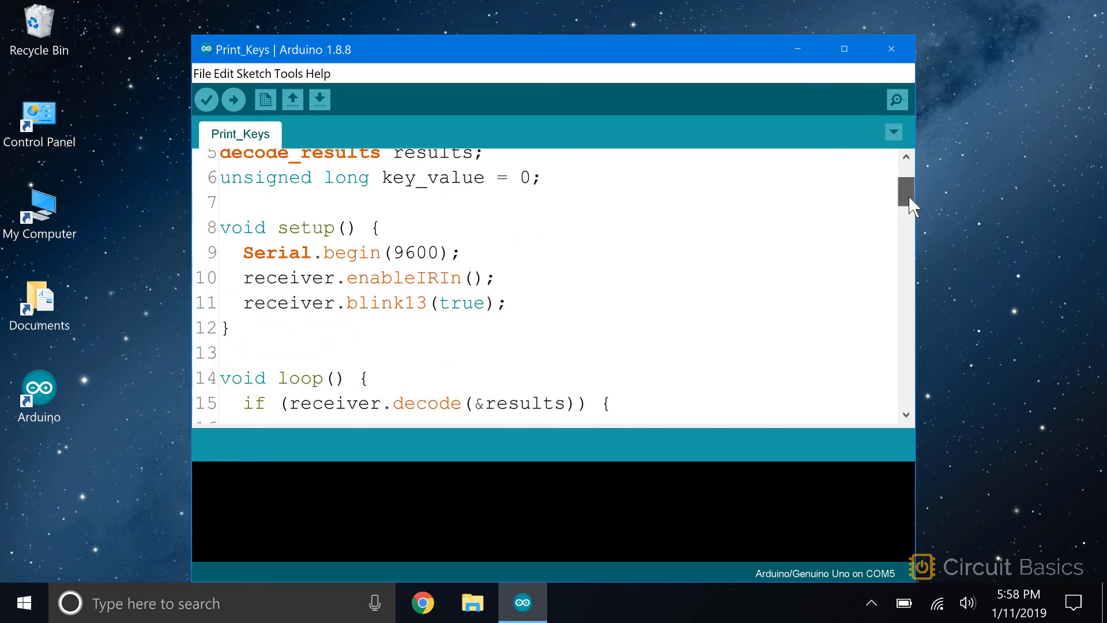
# - Scroll Print_Keys down to its setup() starting Serial and the IR receiver
pyautogui.scroll(-3)
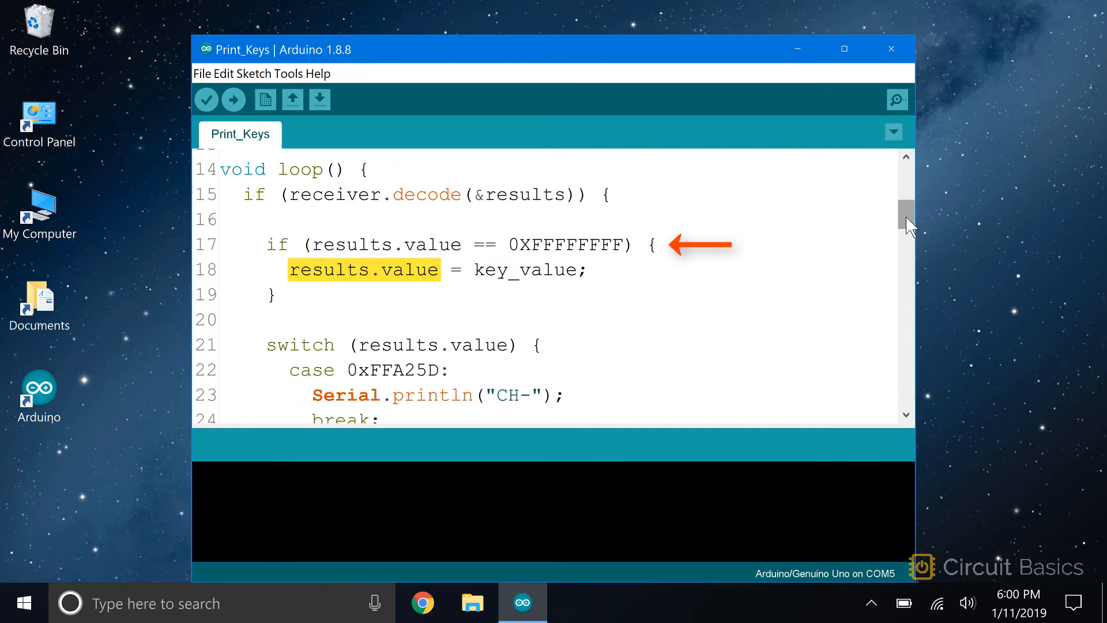
pyautogui.doubleClick(524, 270)
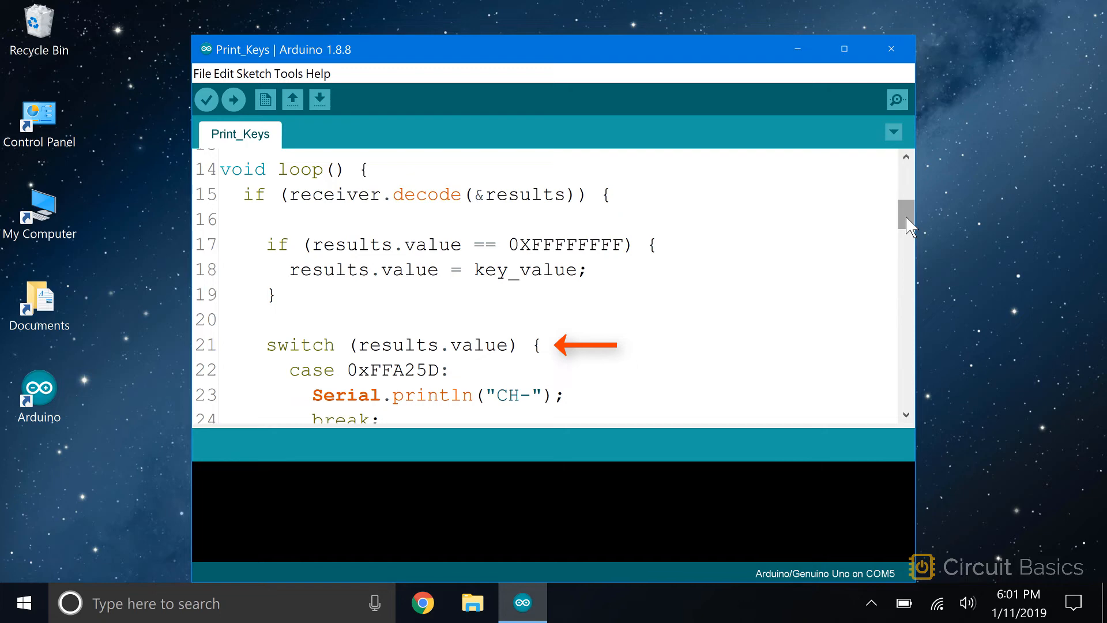
pyautogui.scroll(-3)
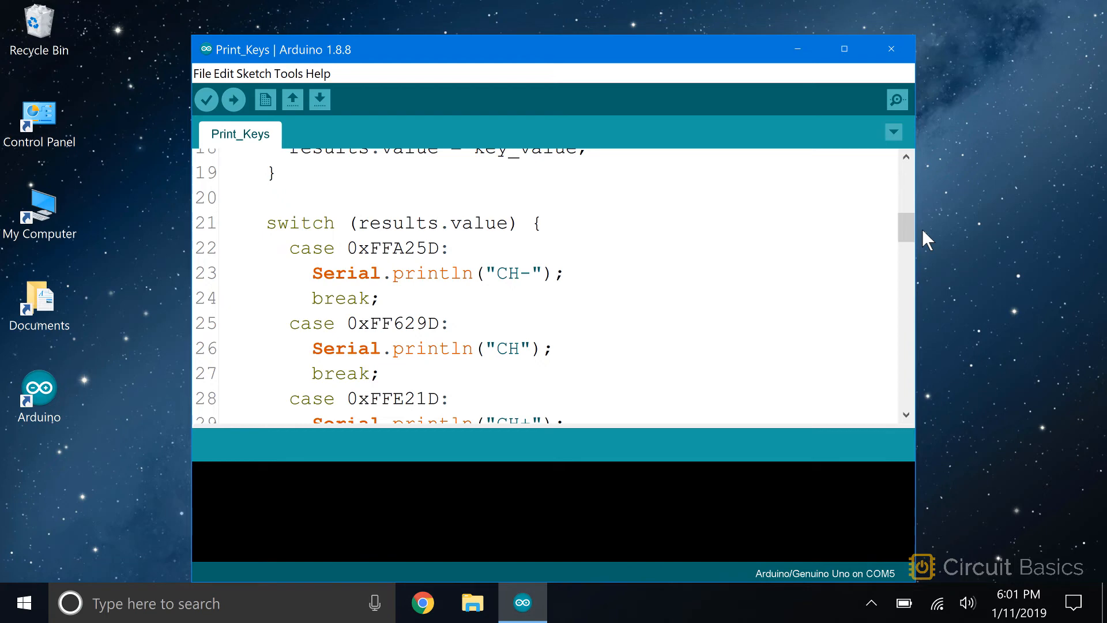
pyautogui.scroll(-3)
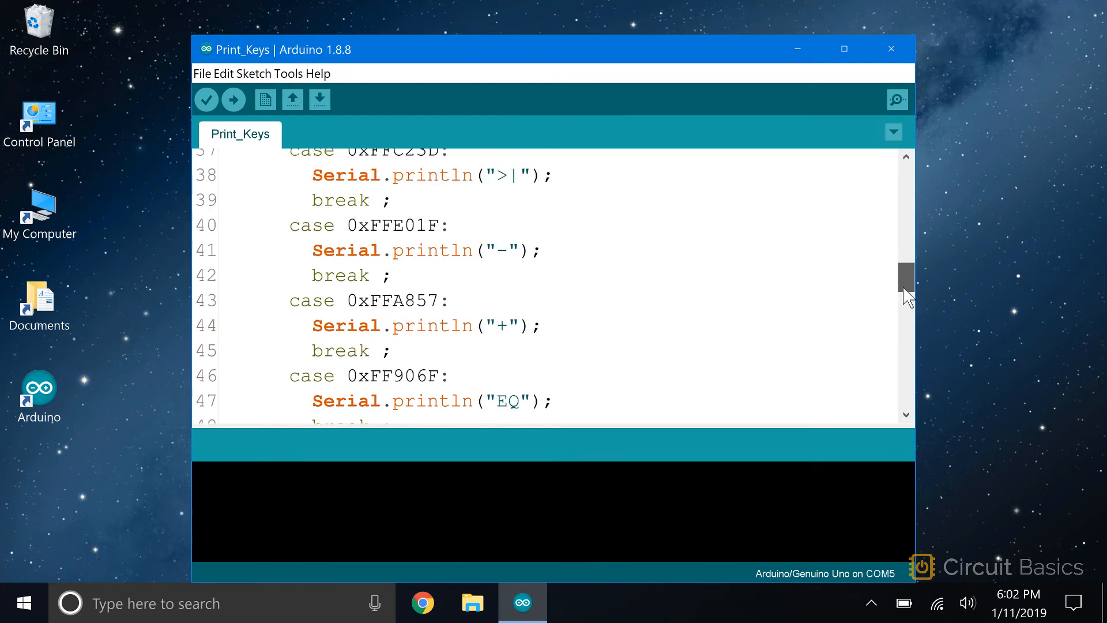
pyautogui.moveTo(907, 276); pyautogui.dragTo(907, 367)
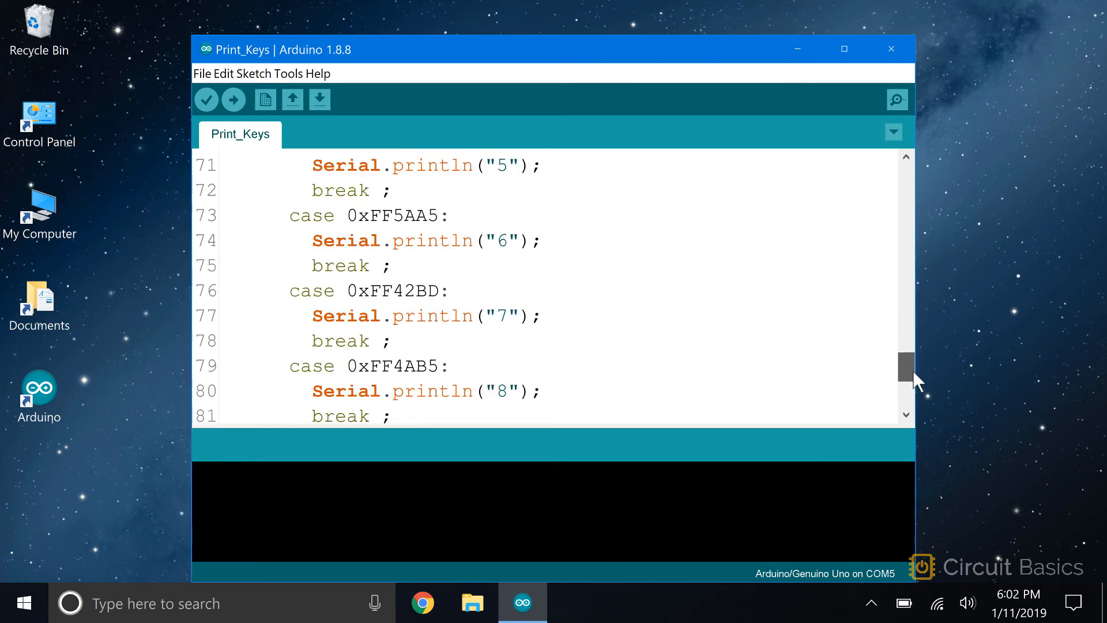
pyautogui.scroll(-3)
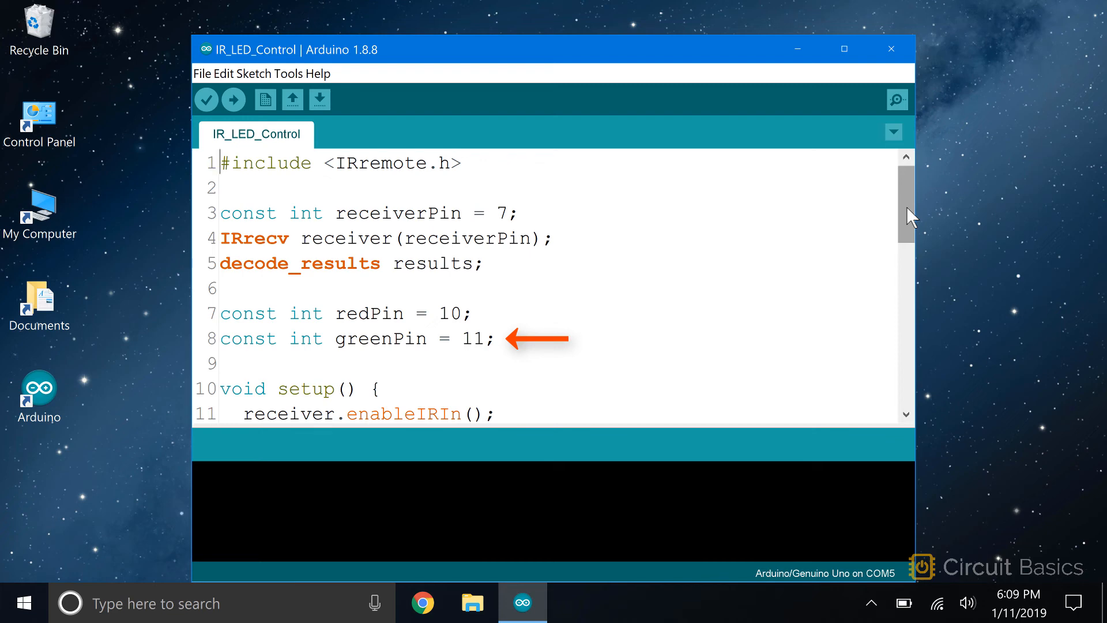
# - Scroll IR_LED_Control down to setup() with receiver enable and LED pinMode output lines
pyautogui.scroll(-3)
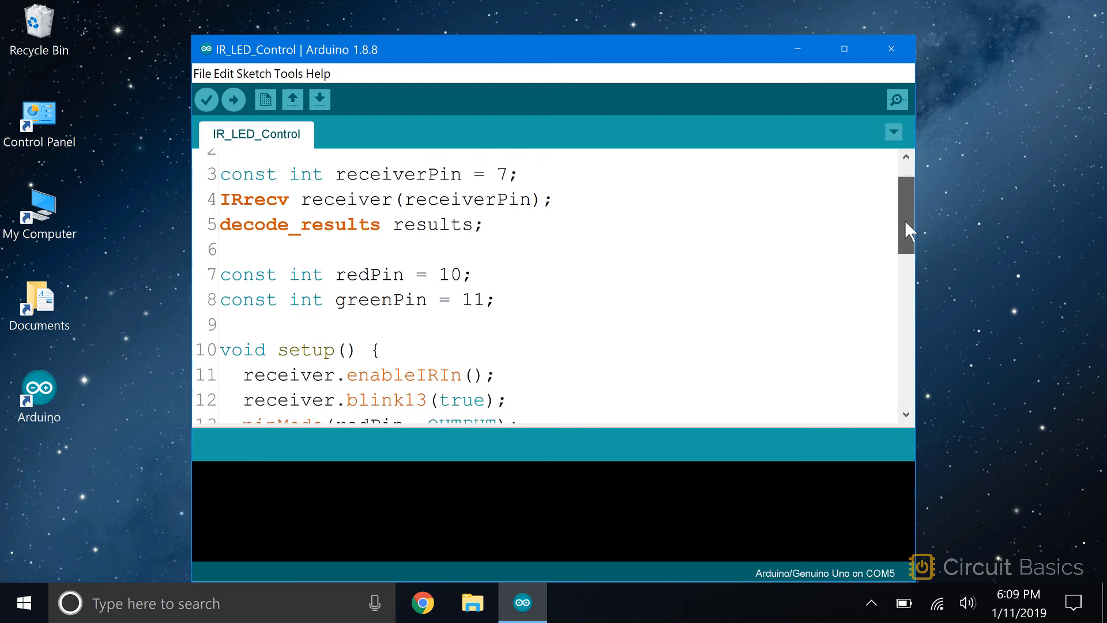
pyautogui.scroll(-3)
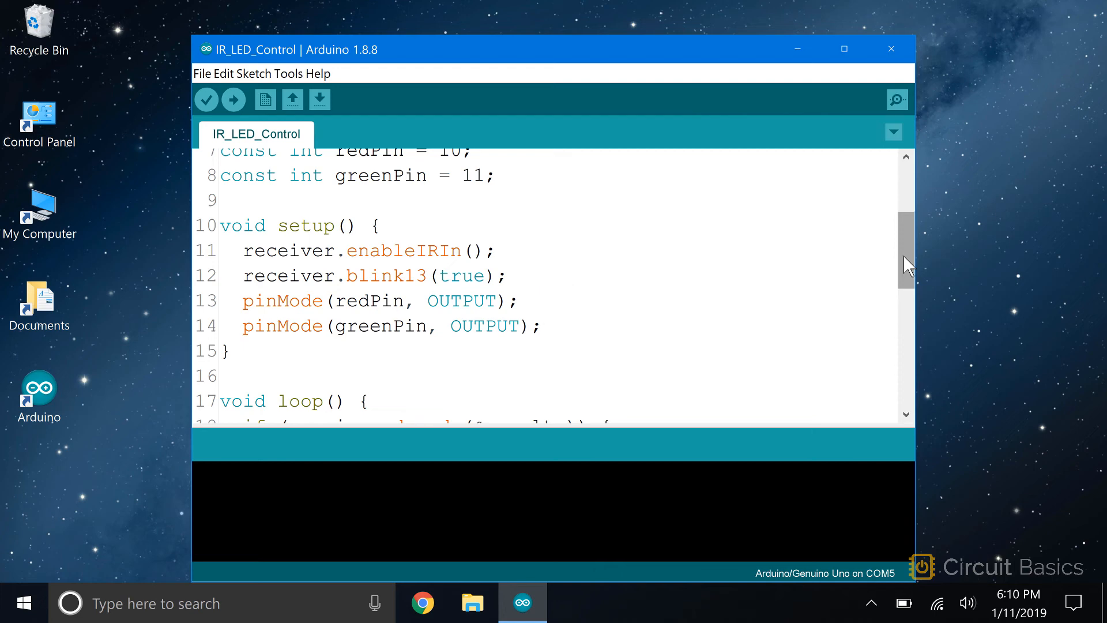
pyautogui.scroll(-3)
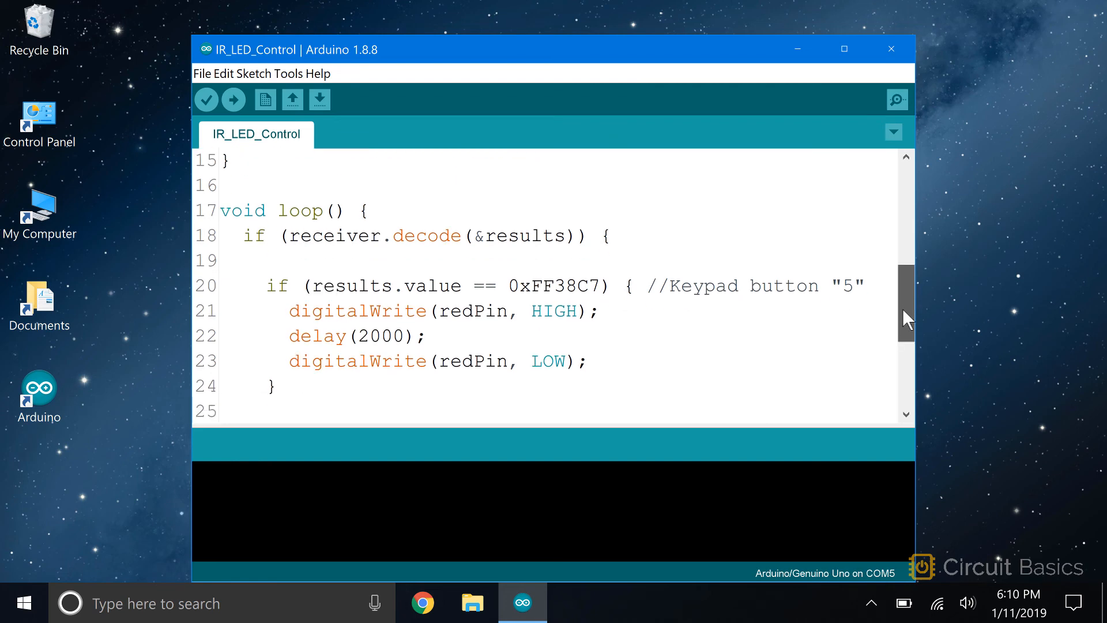
pyautogui.scroll(-3)
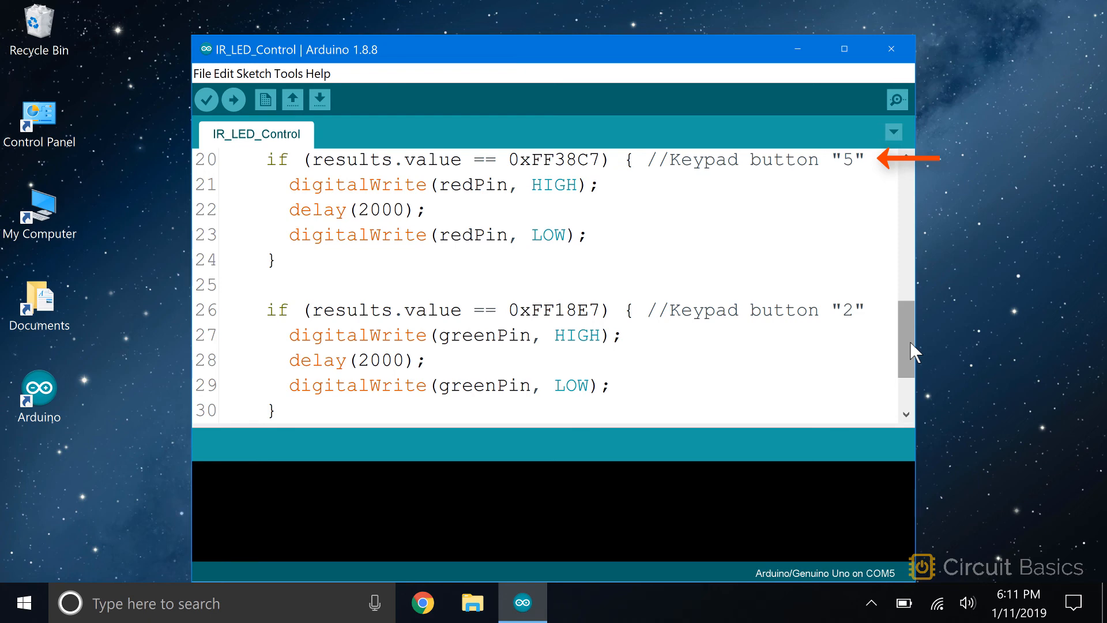
pyautogui.doubleClick(555, 159)
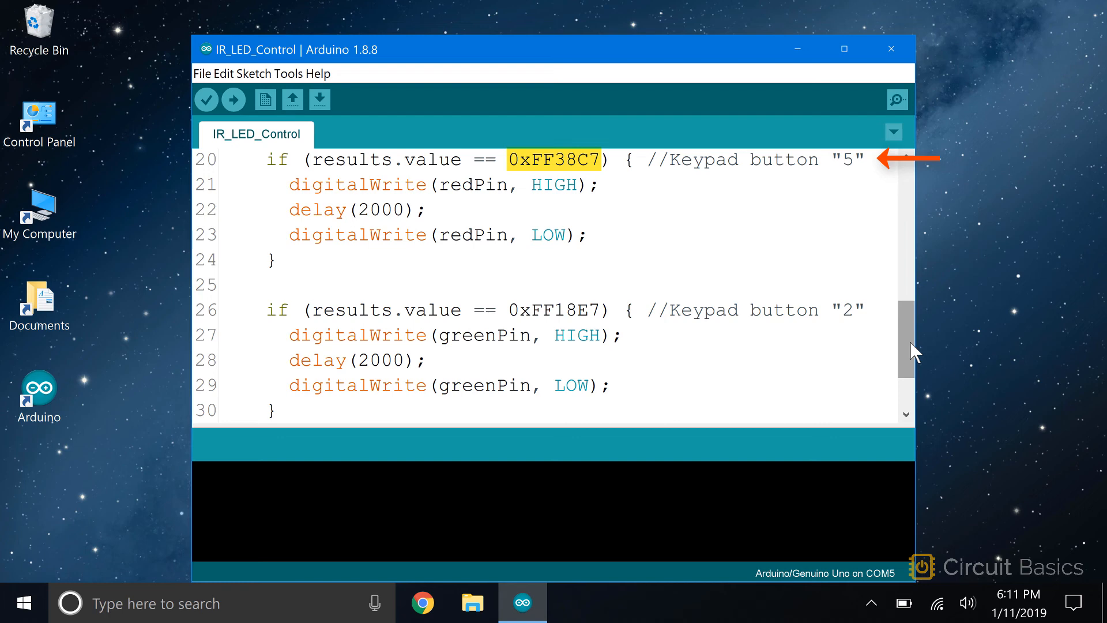
pyautogui.doubleClick(387, 159)
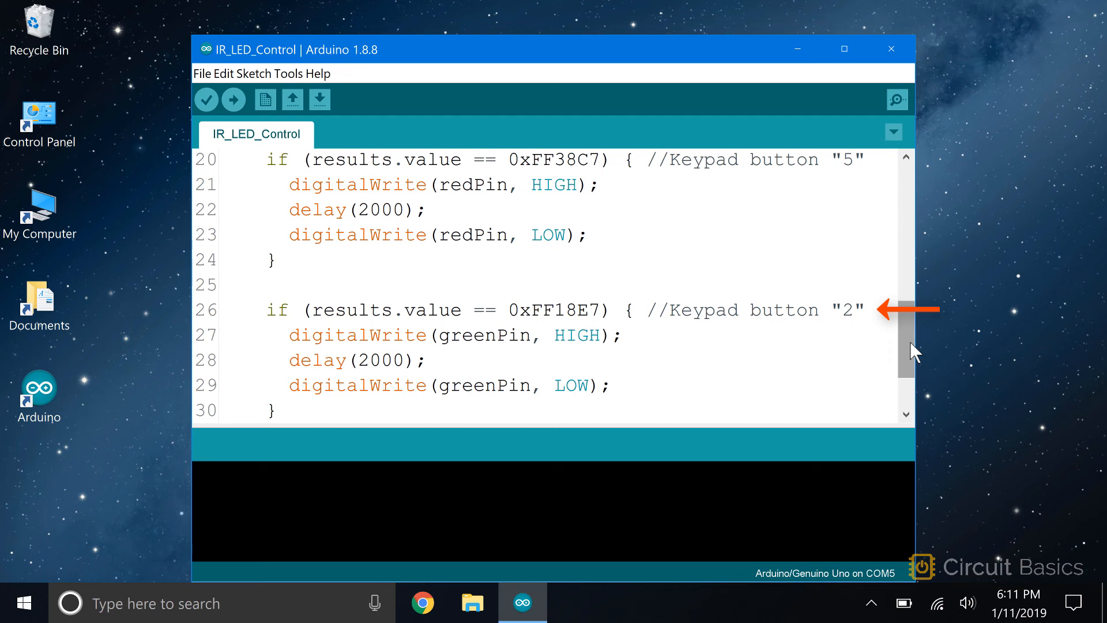
pyautogui.doubleClick(553, 310)
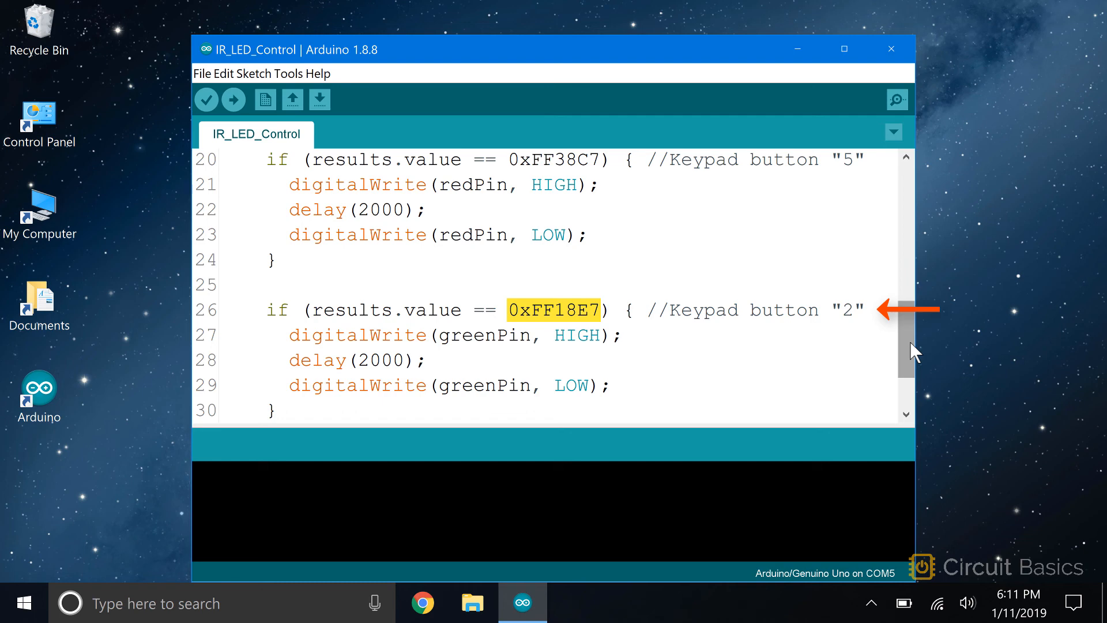
pyautogui.doubleClick(388, 310)
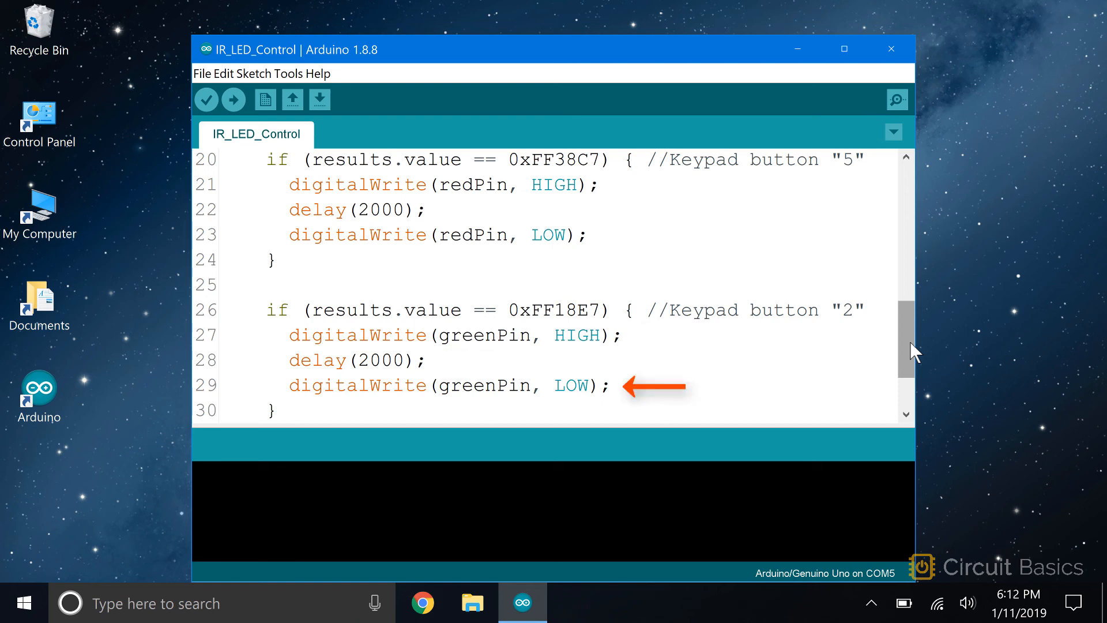
# - Reach the loop's receiver.resume() end and upload IR_LED_Control to the Uno on COM5
pyautogui.scroll(-3)
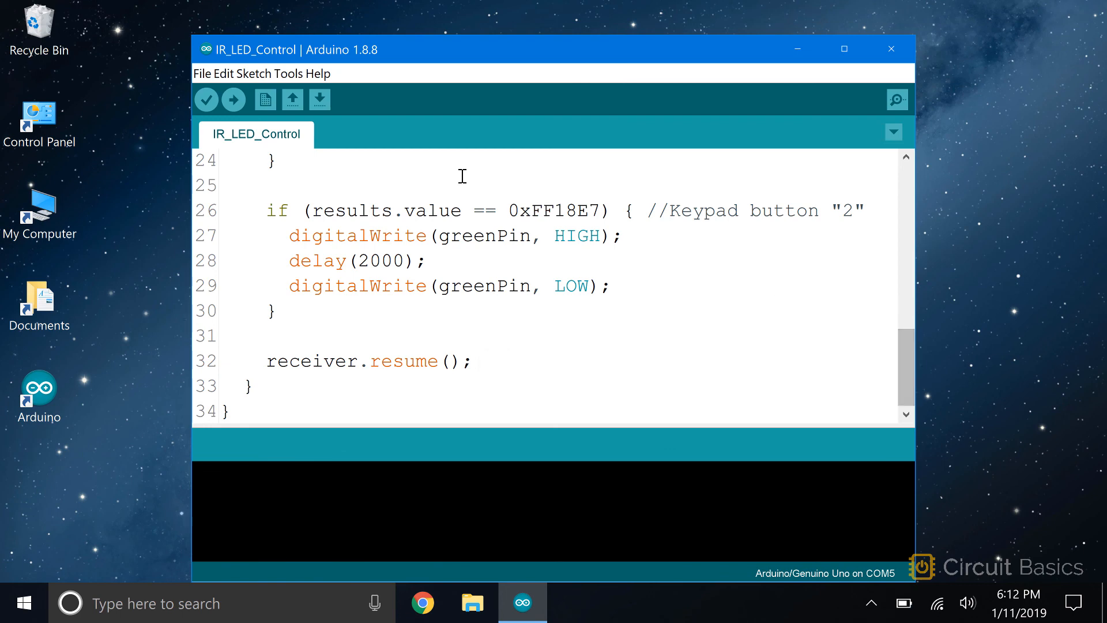
pyautogui.click(233, 98)
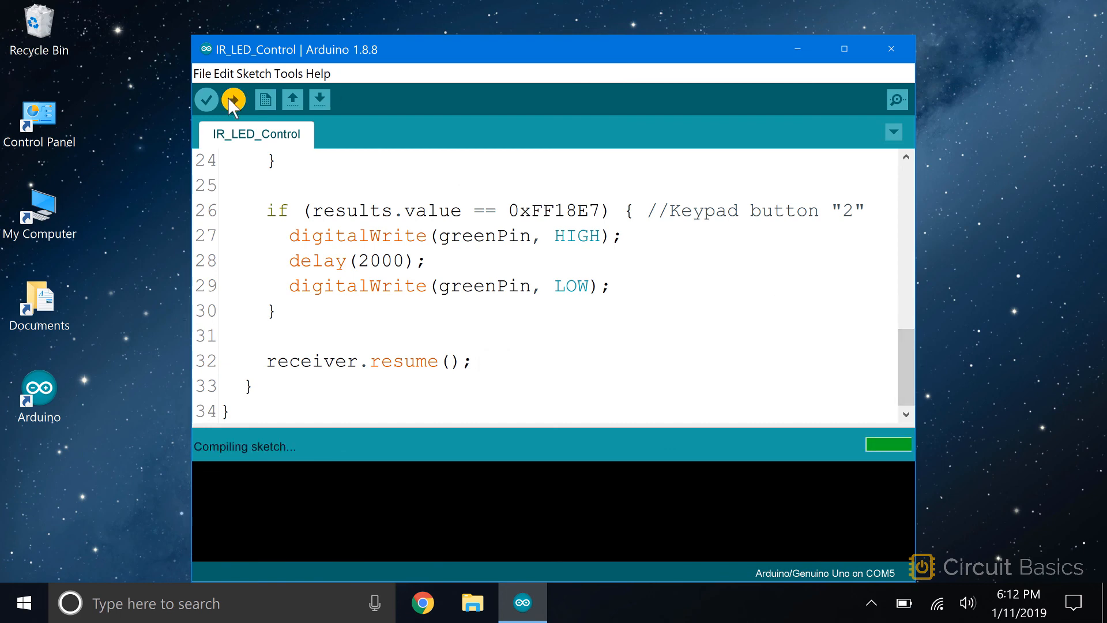
pyautogui.click(233, 99)
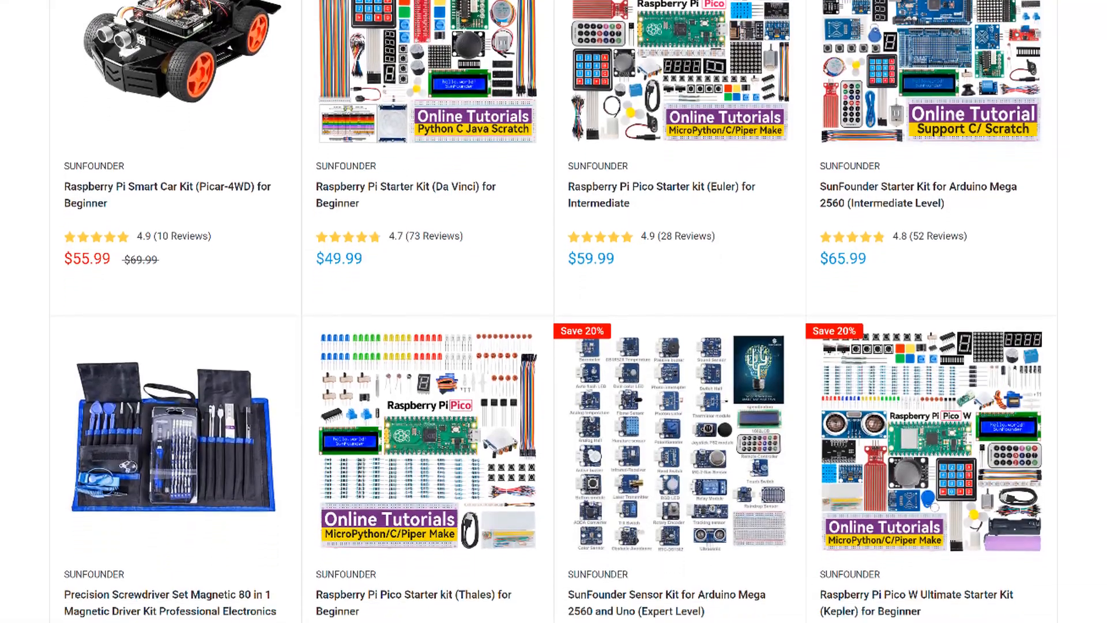
# - Scroll the SunFounder docs to the remote-control car wiring diagram and 9.remote_control code
pyautogui.scroll(-3)
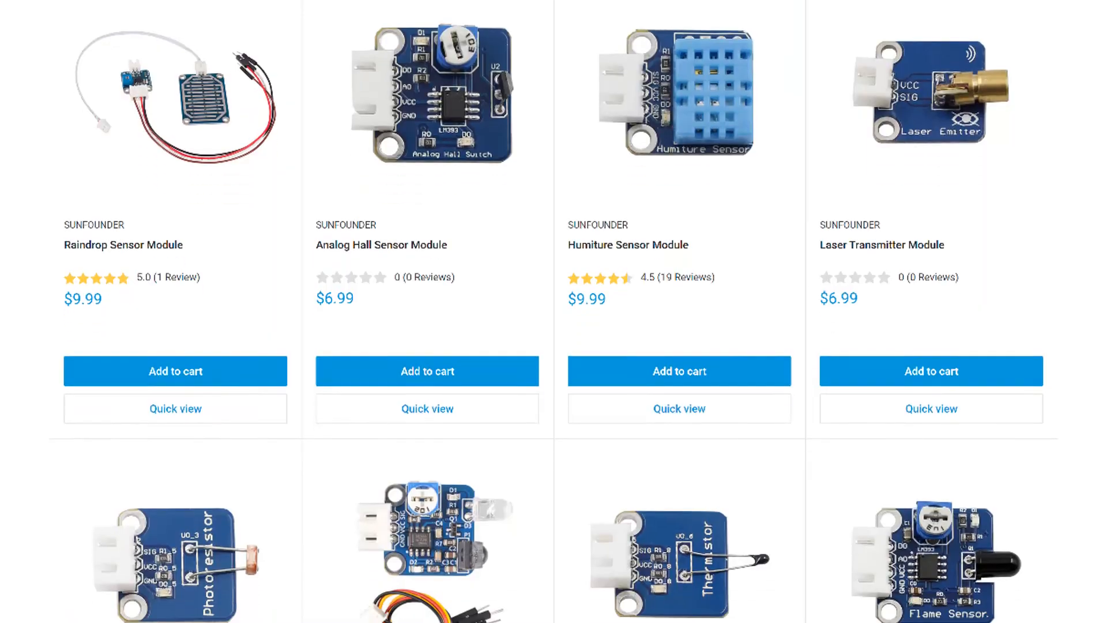
pyautogui.scroll(-3)
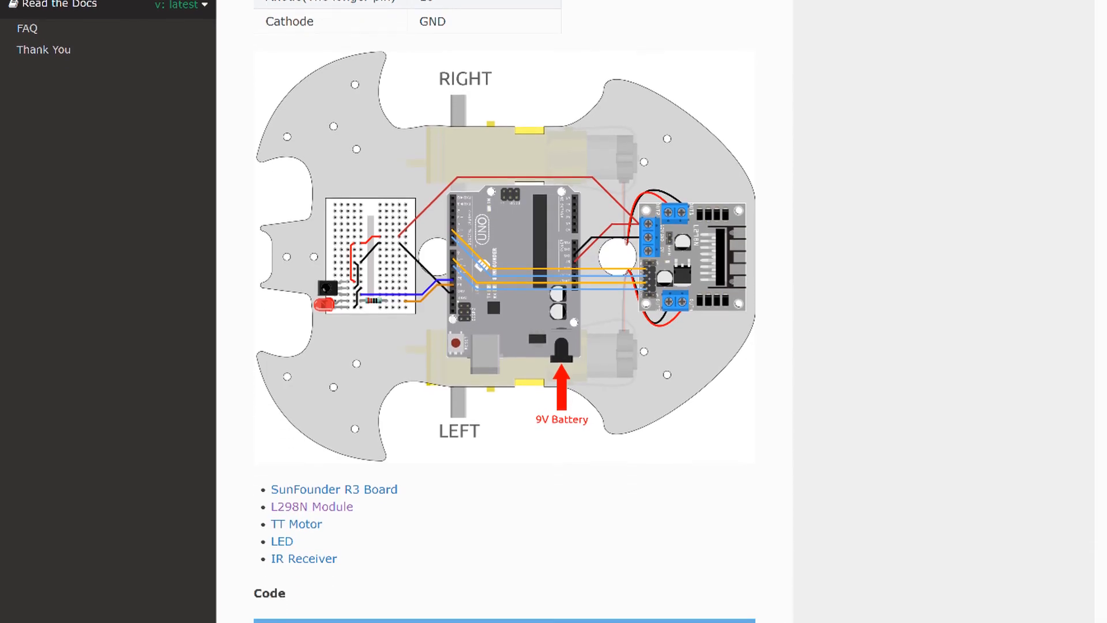
pyautogui.scroll(-3)
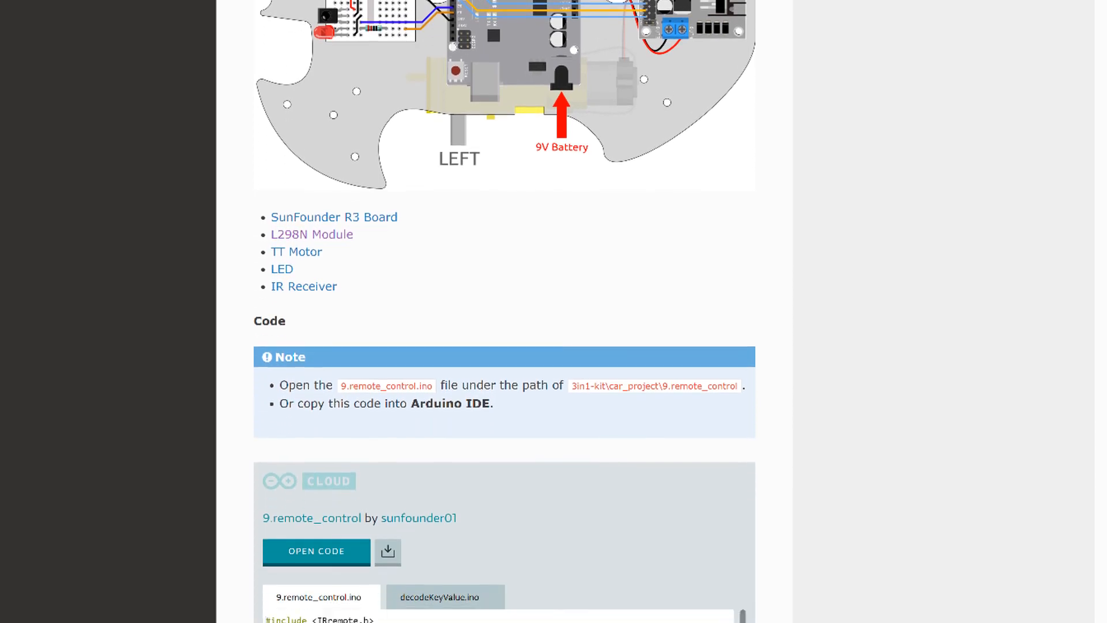
pyautogui.scroll(-3)
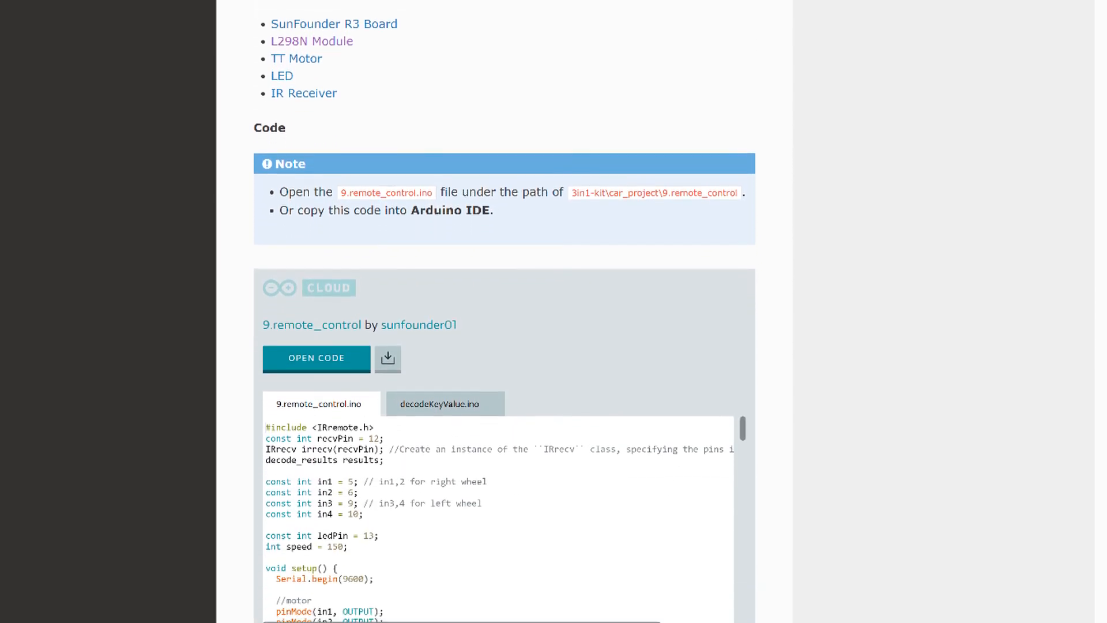